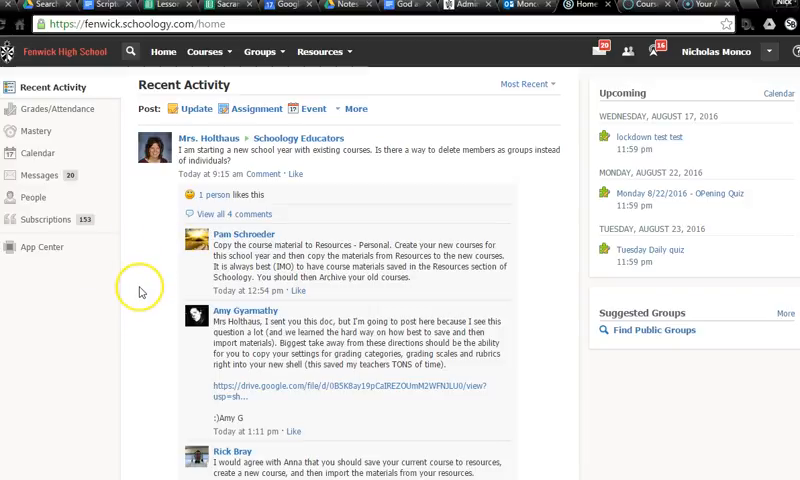
mouse_move(142, 292)
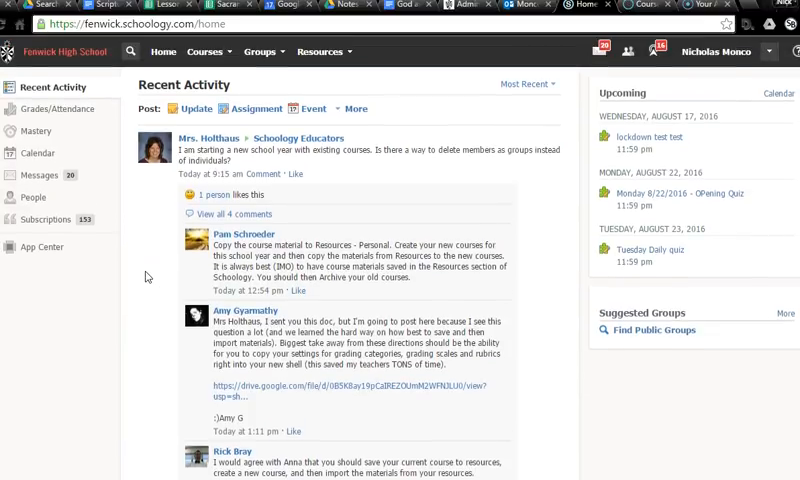
Navigate from Courses into Theology 1: Section 1 and open its Tuesday Daily quiz
left_click(208, 52)
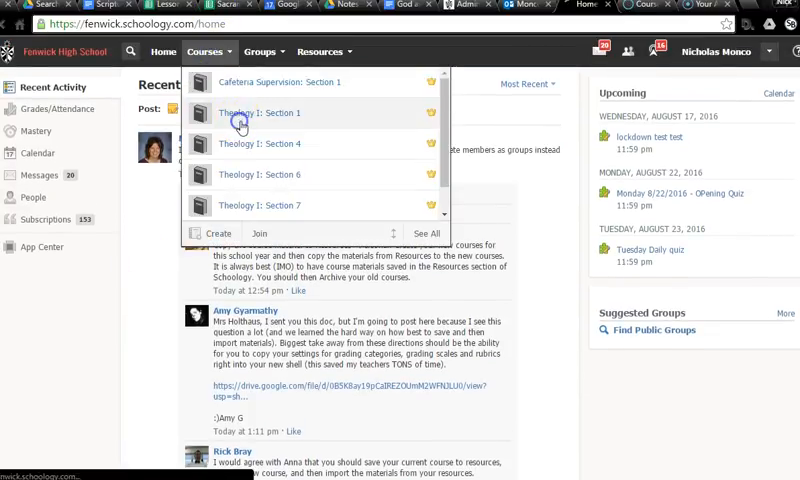
left_click(262, 112)
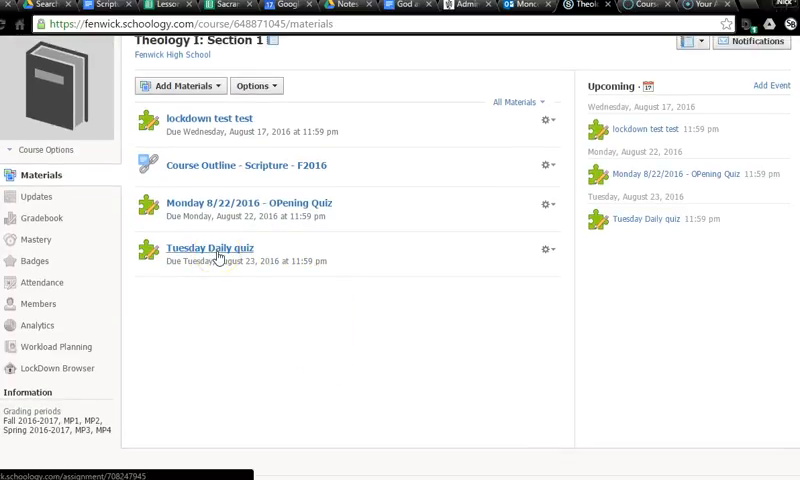
left_click(200, 240)
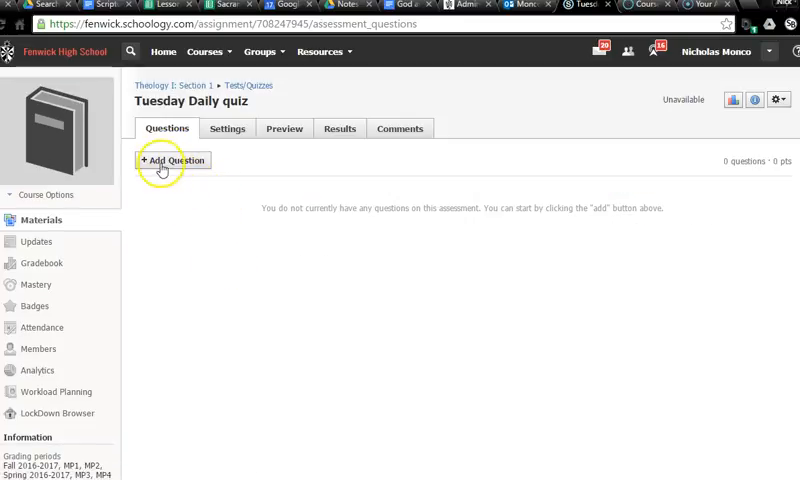
Start a Multiple Choice question, abandon it, and bring the Add Question list back up
left_click(172, 160)
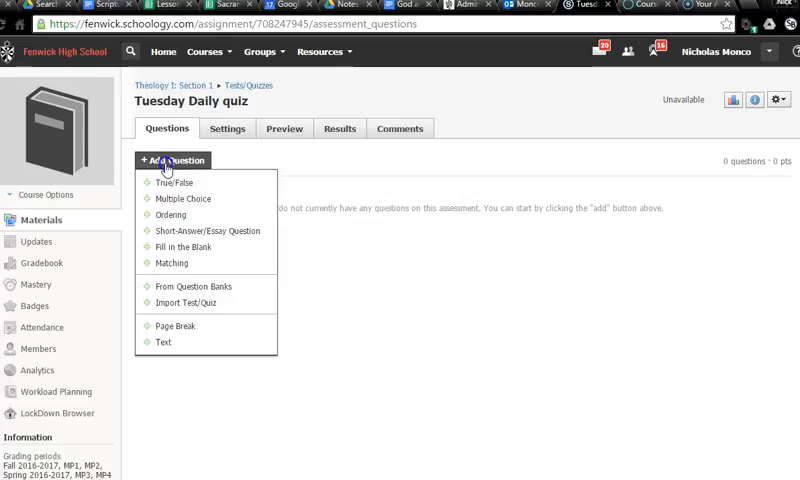
left_click(184, 200)
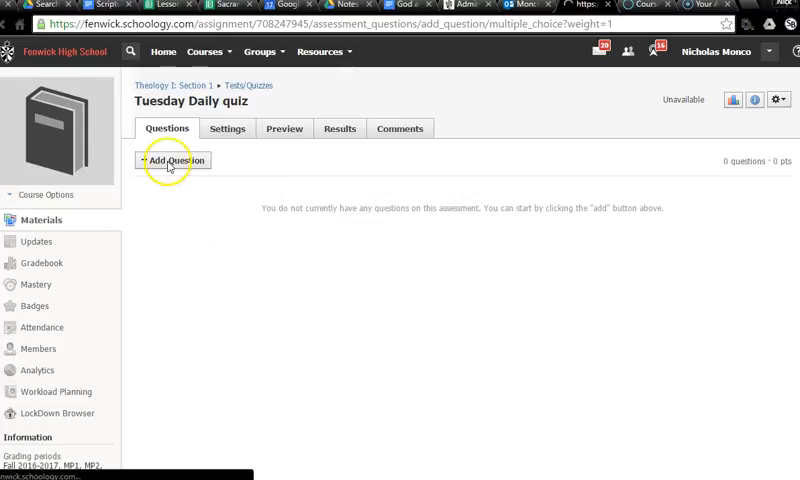
left_click(174, 160)
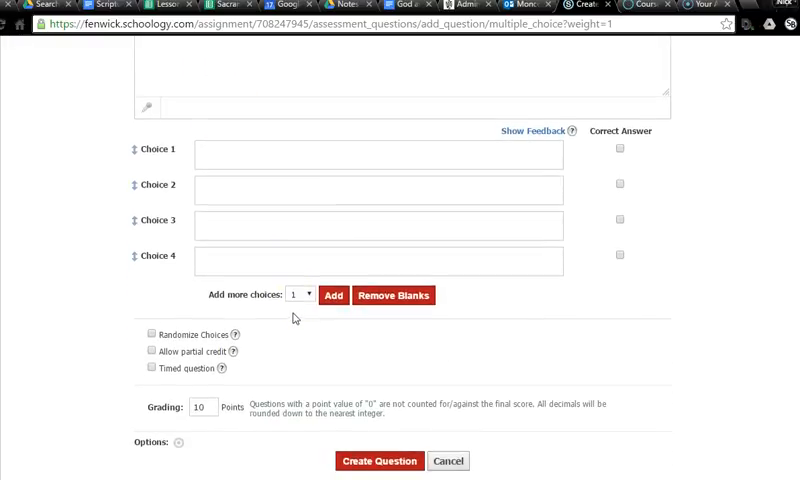
left_click(448, 460)
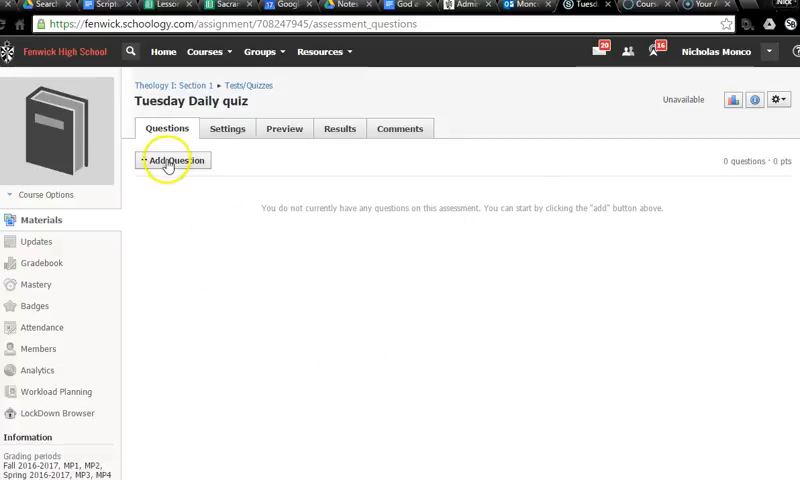
left_click(172, 160)
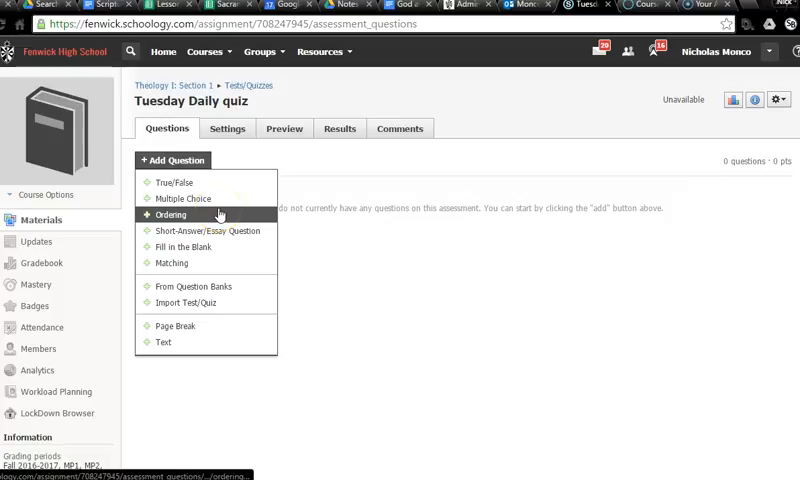
mouse_move(192, 288)
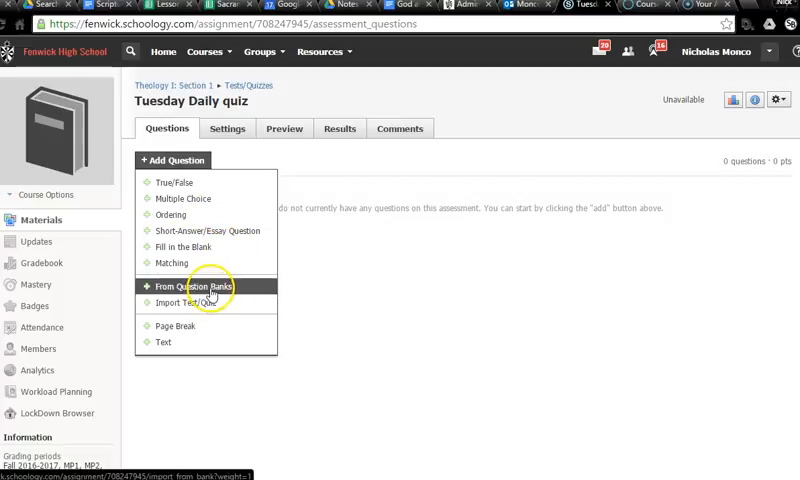
Choose From Question Banks and reach the Confirmation bank under Sacraments – Umbrella Folder
left_click(200, 288)
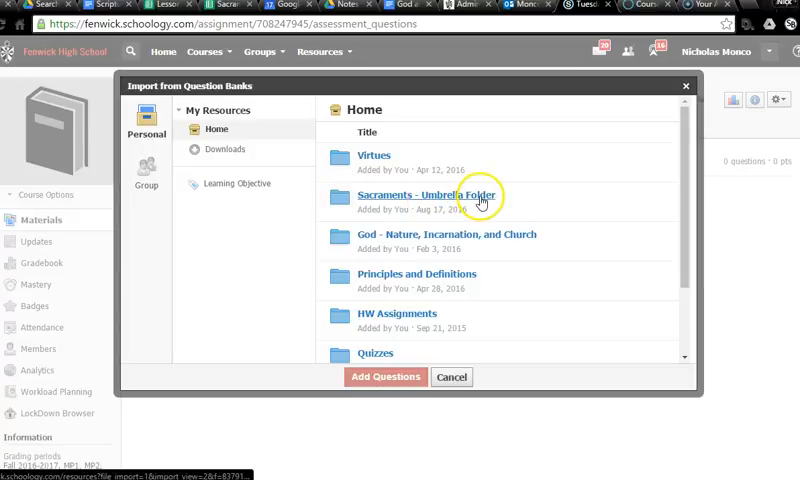
left_click(428, 194)
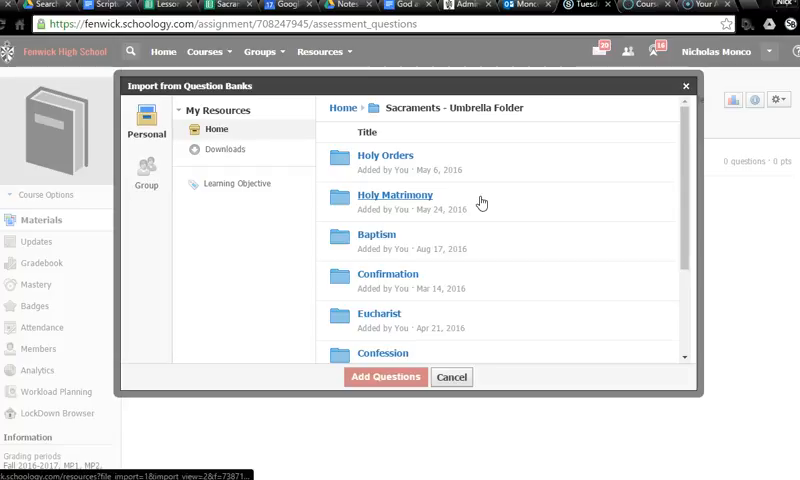
left_click(388, 272)
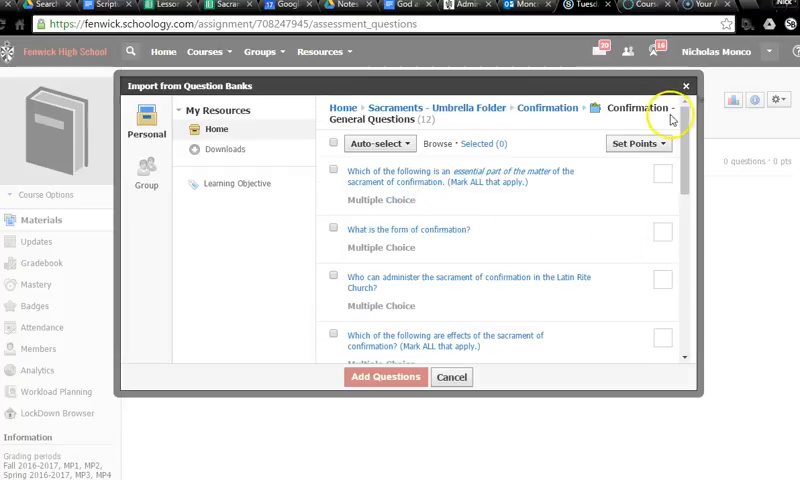
Tick the Confirmation questions for import: the first one, who administers confirmation, and the Church's authority
scroll("down", 3)
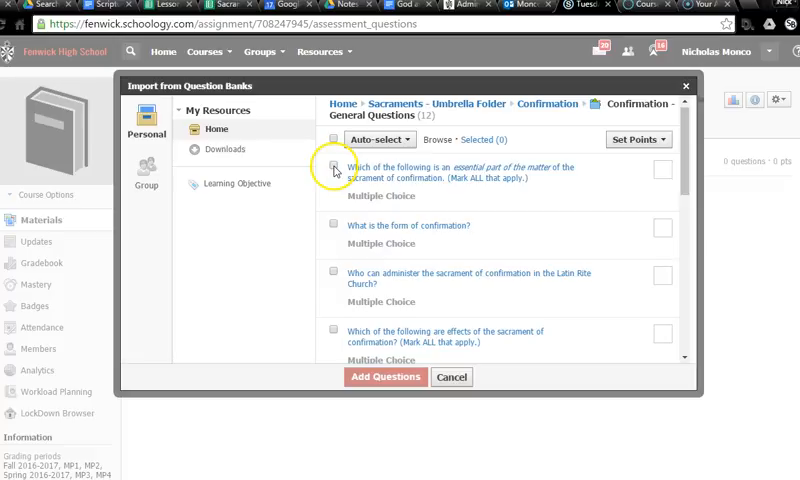
left_click(334, 166)
type("3")
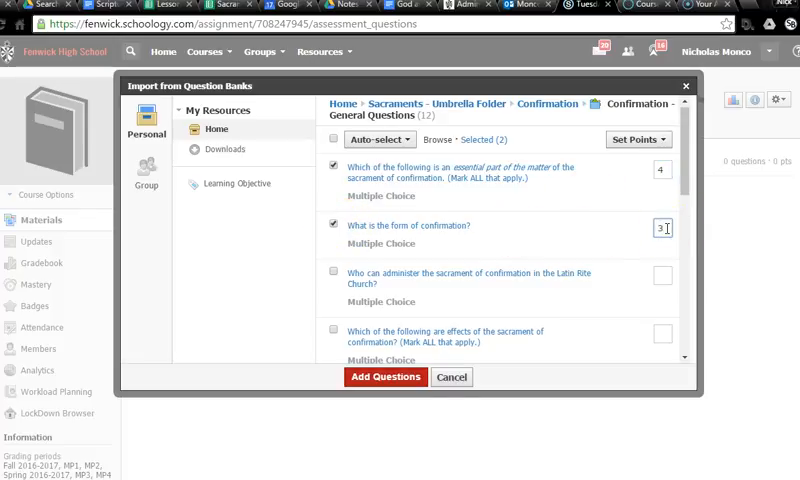
left_click(336, 274)
type("3")
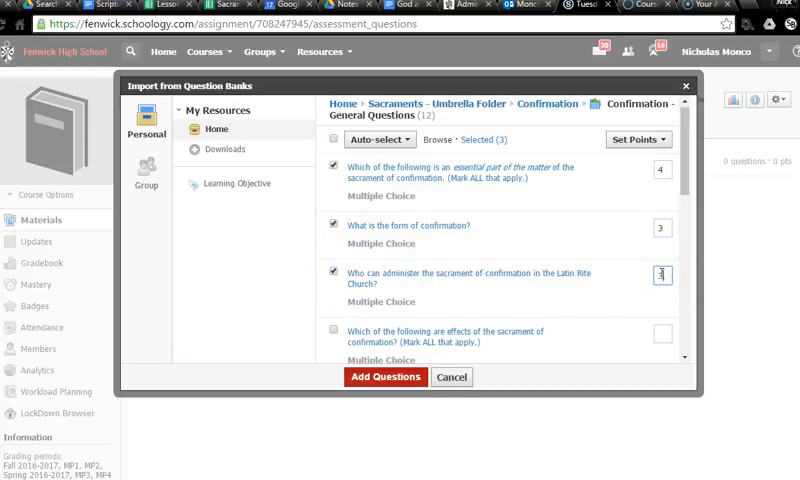
scroll("down", 3)
type("5")
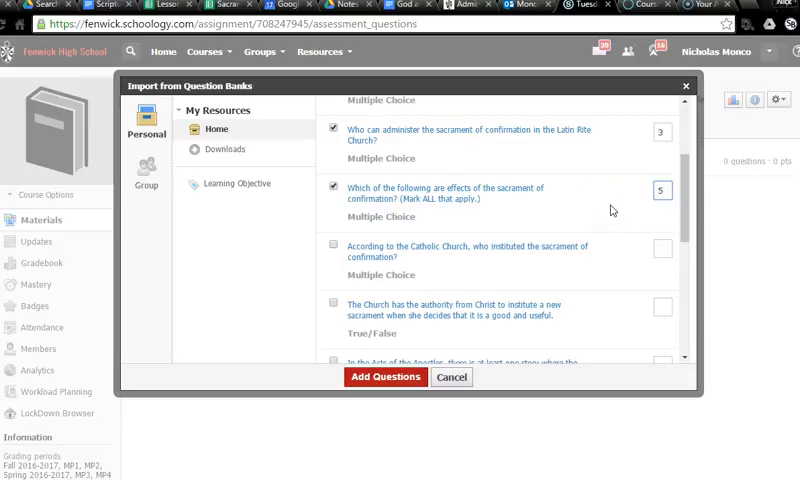
scroll("down", 3)
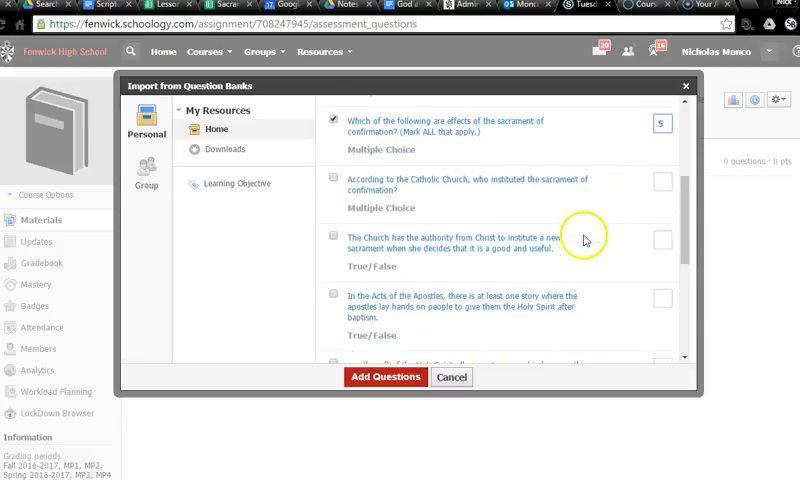
left_click(328, 236)
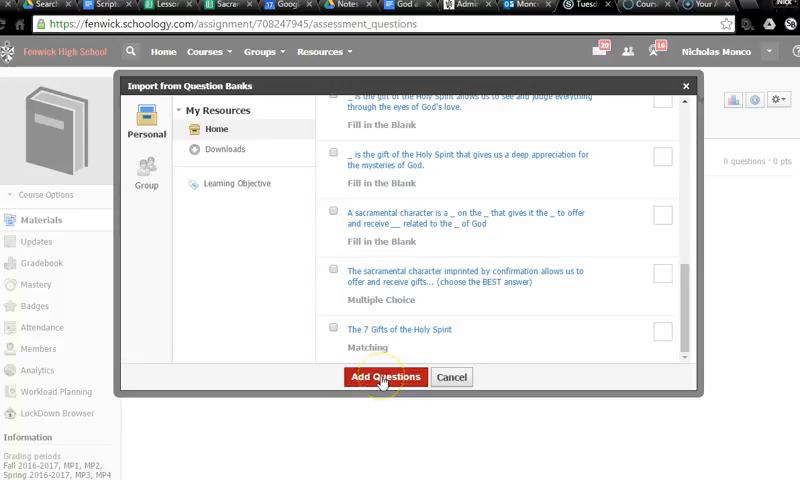
Import the ticked Confirmation questions so the quiz holds five questions worth 17 points
left_click(386, 376)
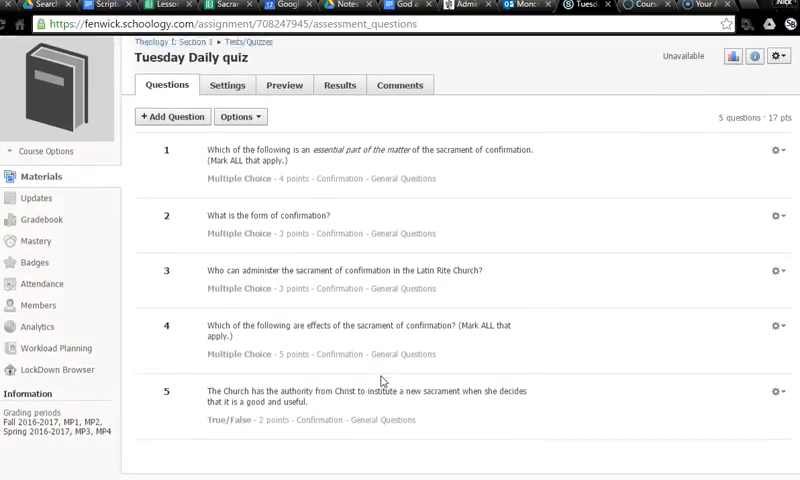
scroll("down", 3)
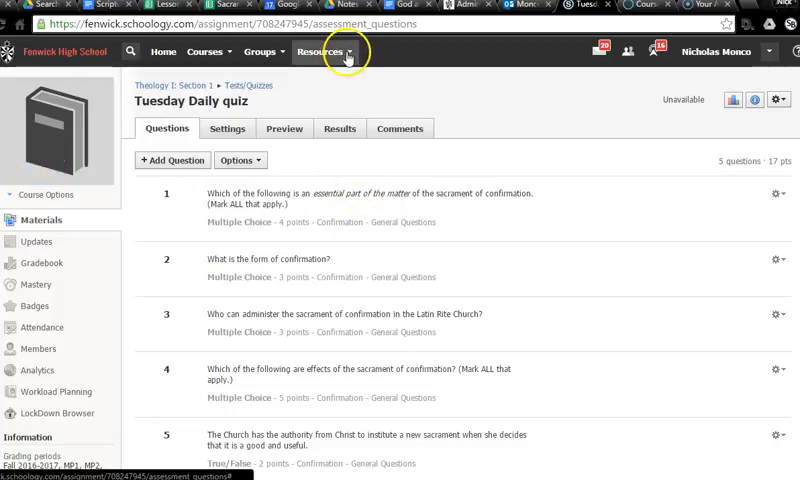
Go to personal Resources and browse the Sacraments – Umbrella Folder contents
left_click(322, 52)
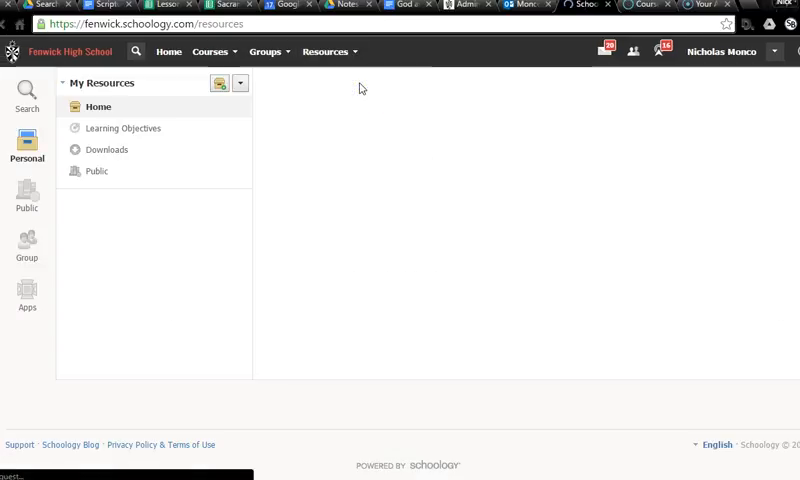
left_click(98, 108)
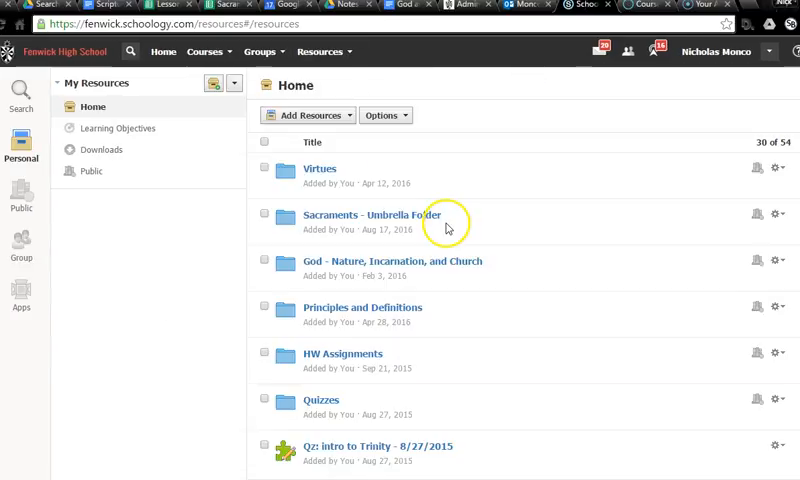
mouse_move(532, 180)
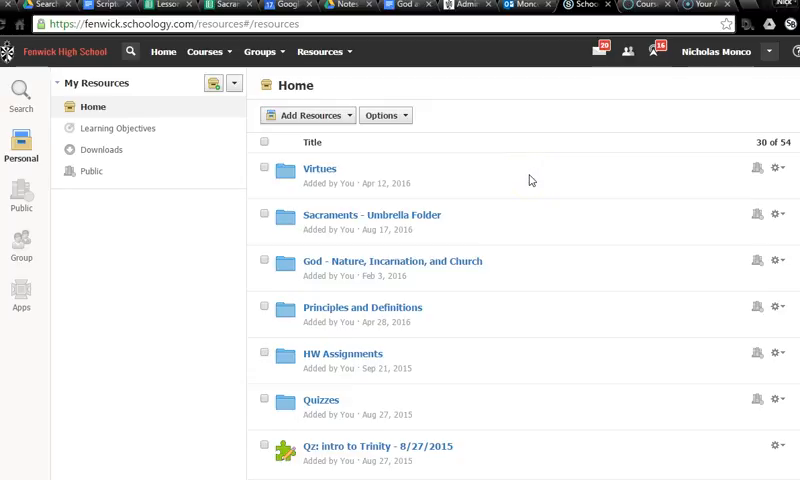
scroll("down", 3)
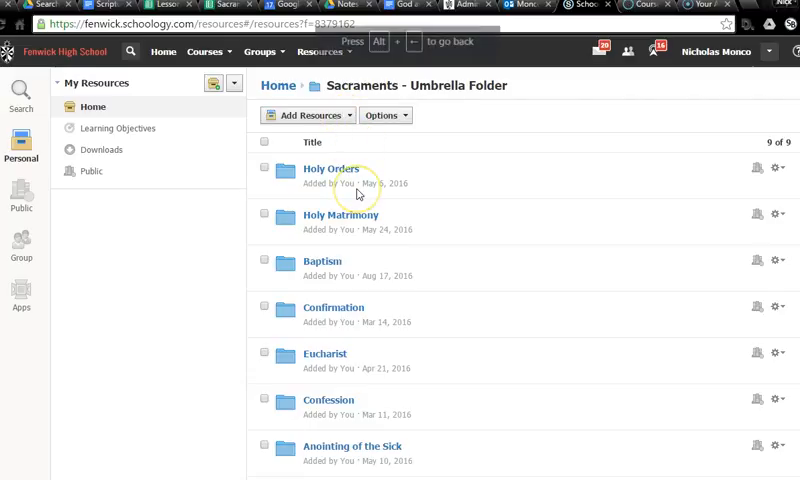
Return to the Resources home and start a new question bank from Add Resources
left_click(304, 114)
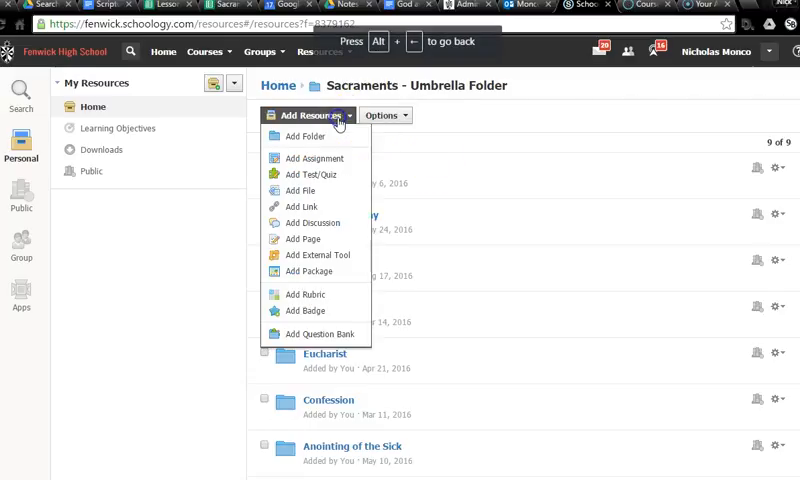
left_click(308, 116)
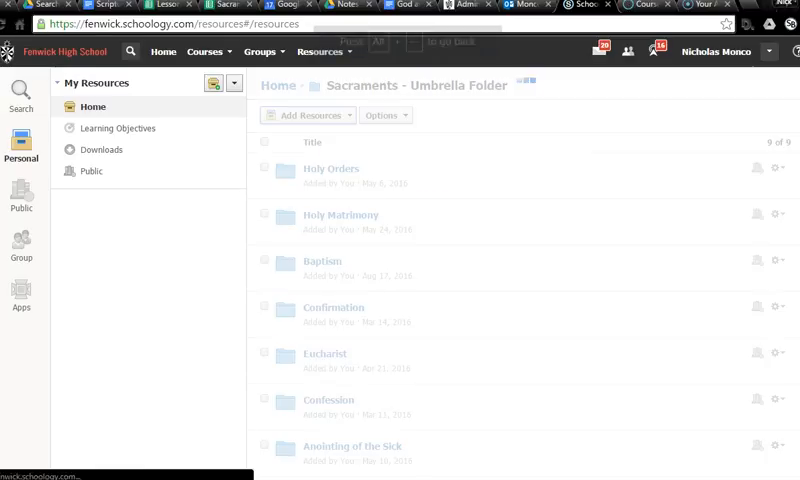
left_click(278, 84)
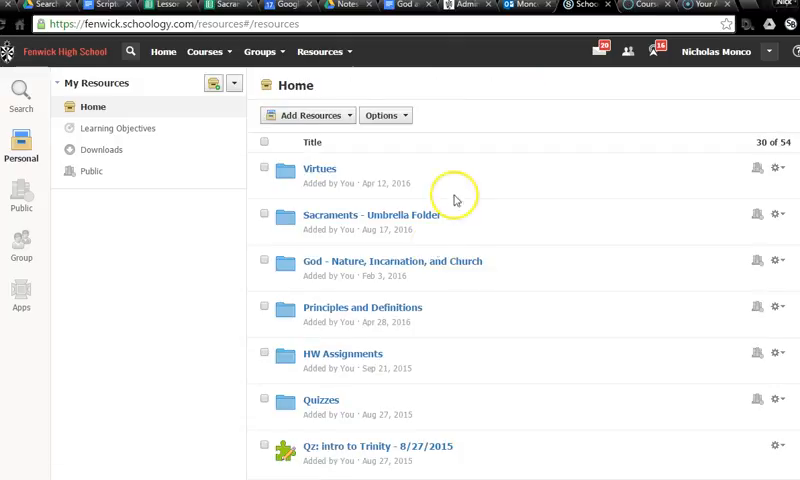
left_click(308, 116)
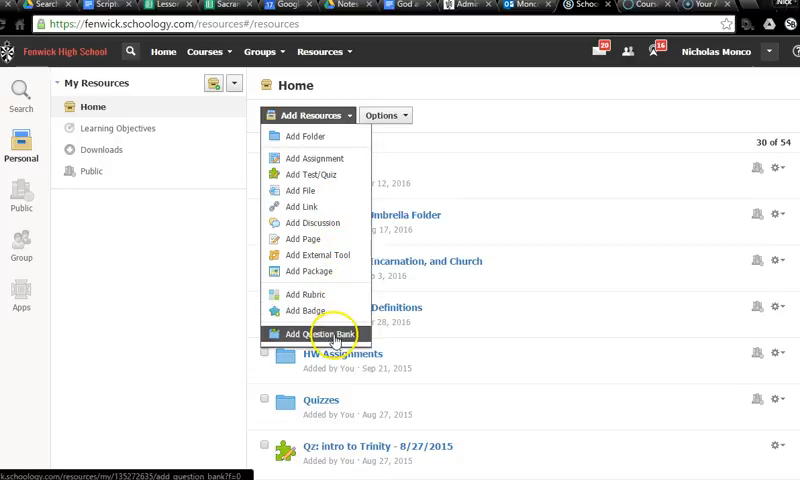
left_click(306, 334)
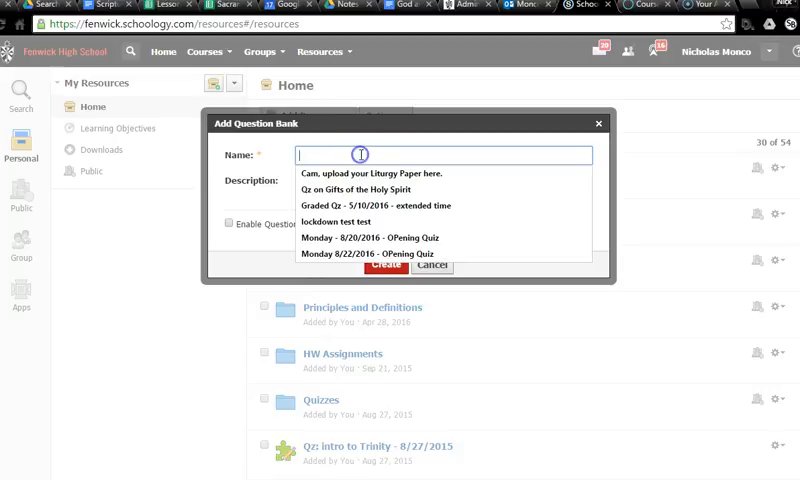
Name the new question bank 'Genesis ?'s' and create it
type("s")
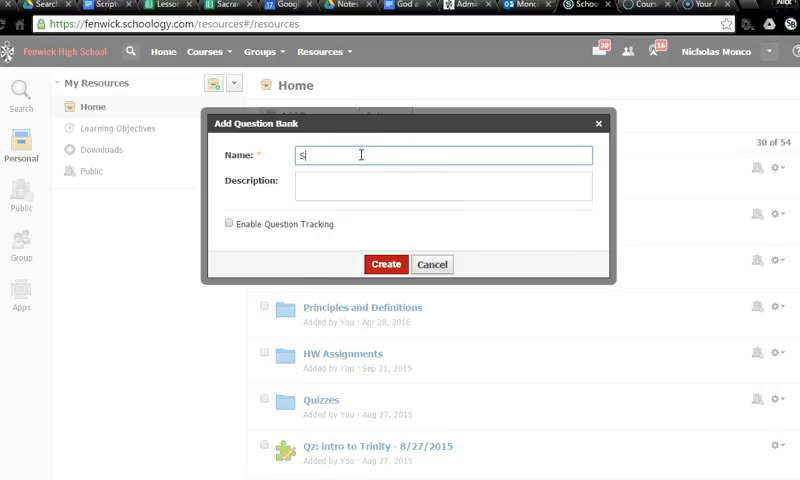
key("backspace")
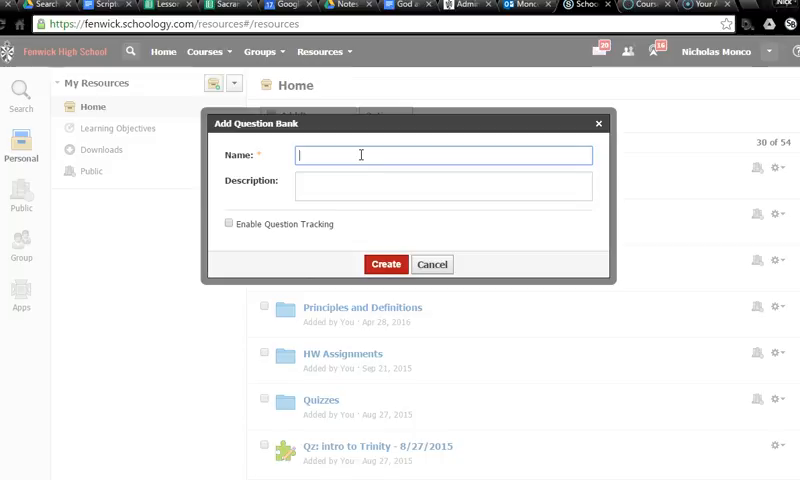
type("Genesis ?'s")
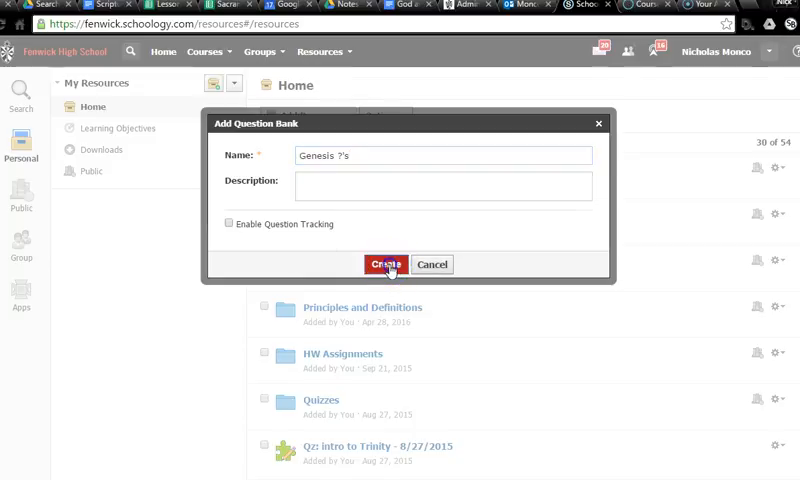
left_click(404, 264)
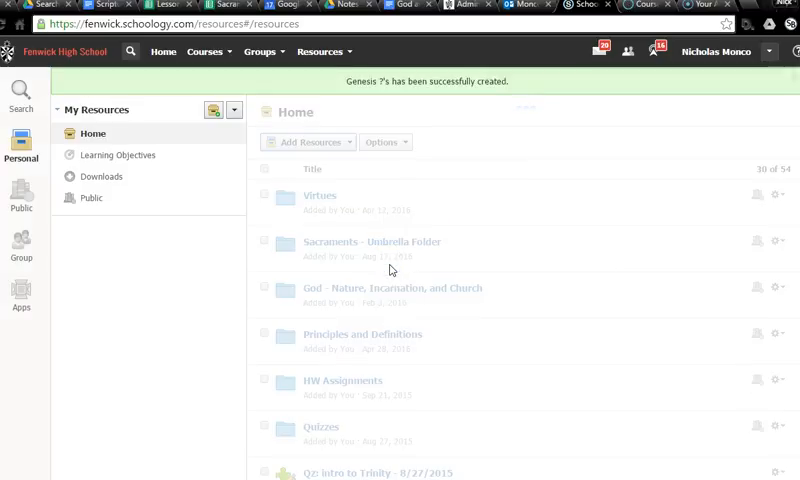
Find the Genesis ?'s bank at the bottom of My Resources and open it empty
scroll("down", 3)
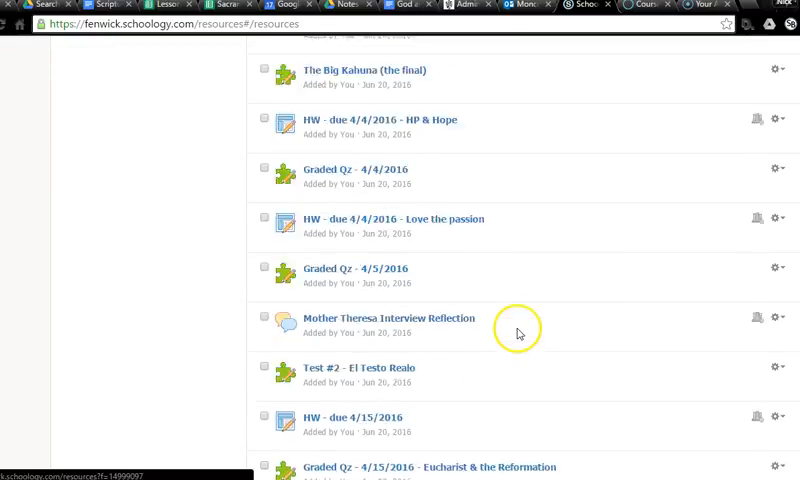
scroll("down", 3)
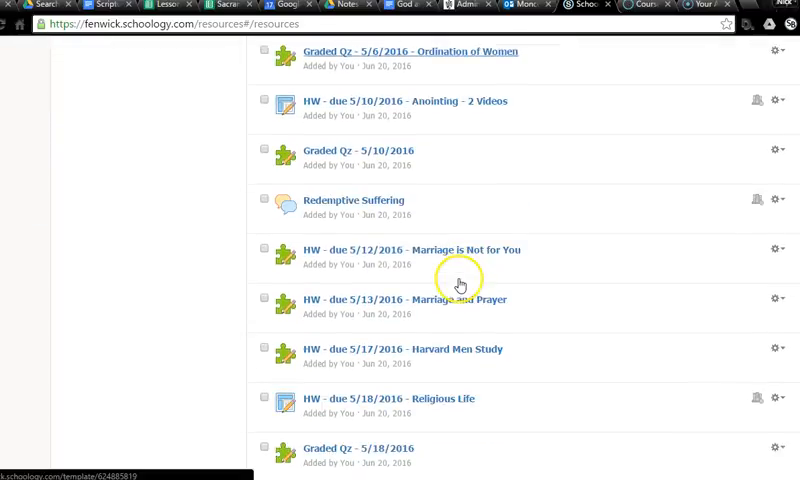
scroll("down", 3)
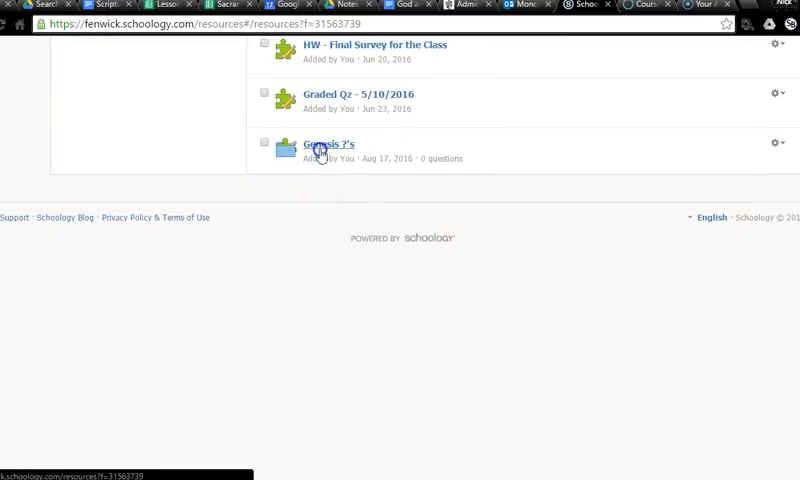
left_click(324, 144)
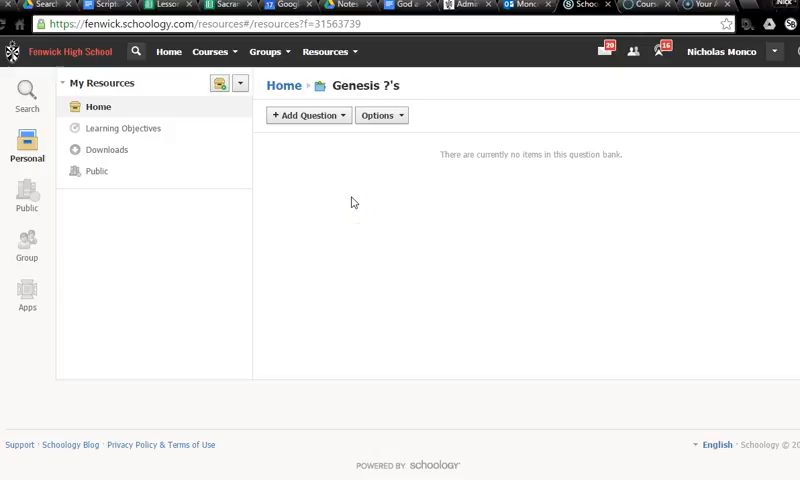
Begin a new True/False question in the Genesis ?'s bank
left_click(308, 116)
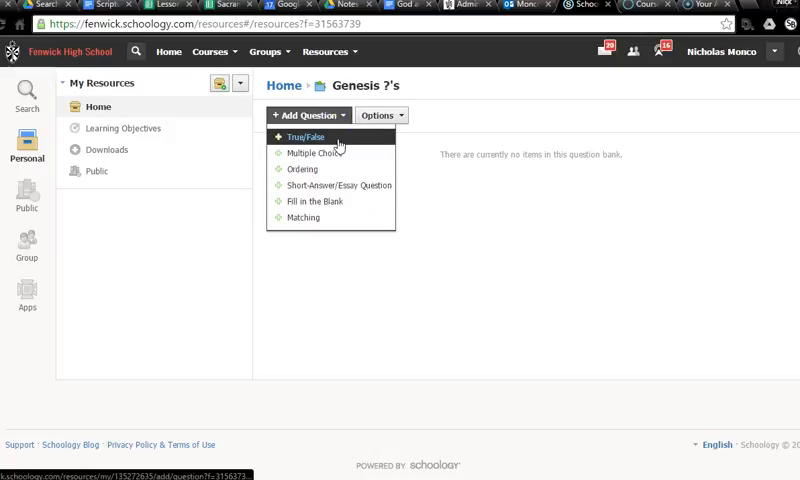
left_click(304, 132)
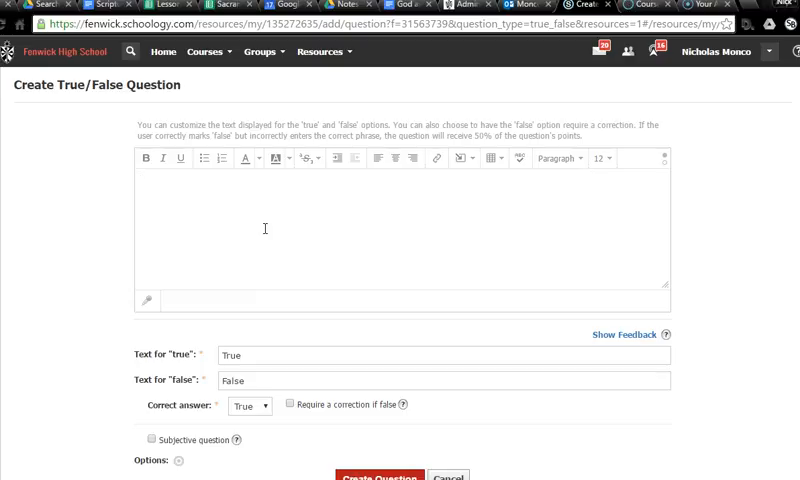
Enter the statement 'Eve was made from Adam's big toe in Genesis 2.' without a trailing question mark
type("Eve was made from a")
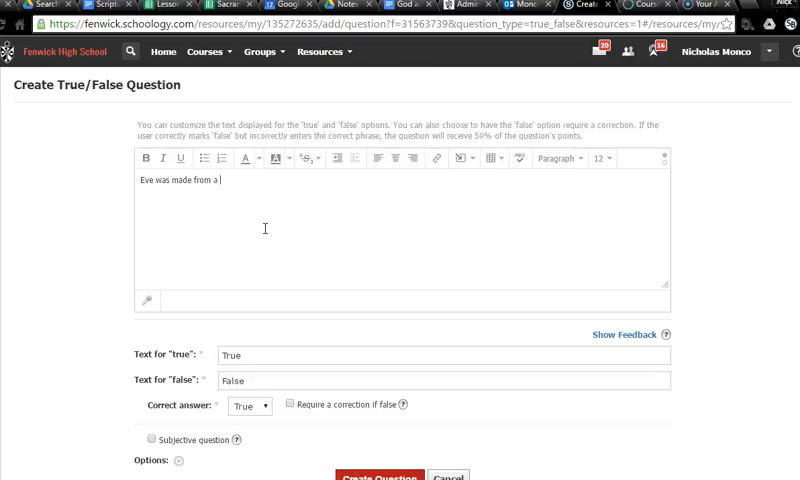
type("Adam")
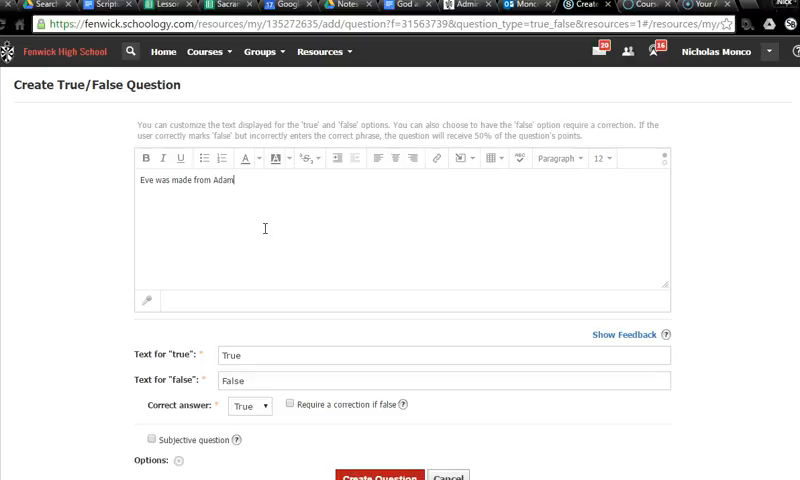
type("'s big toe in Genesi")
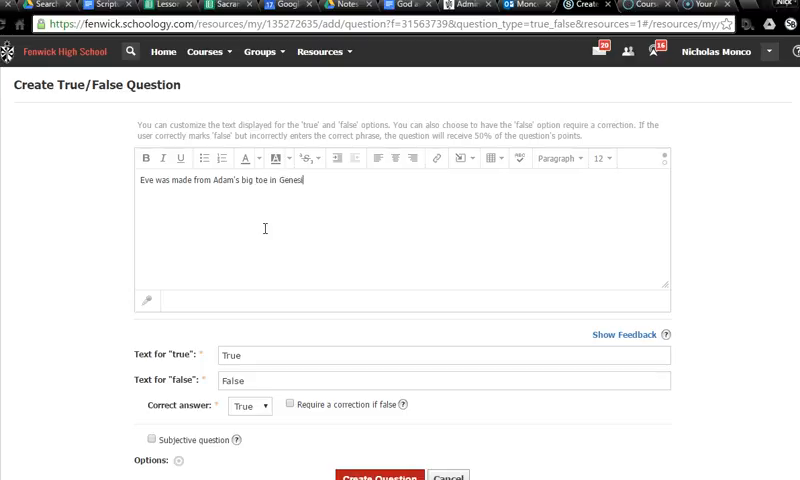
type("2?")
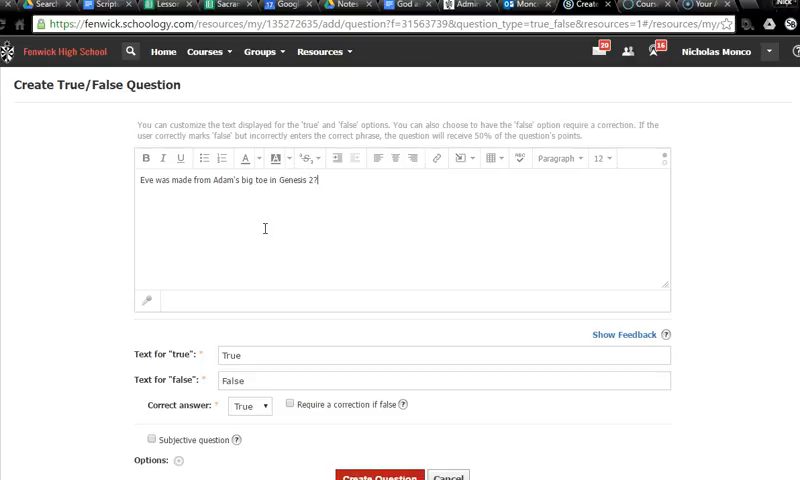
key("Backspace")
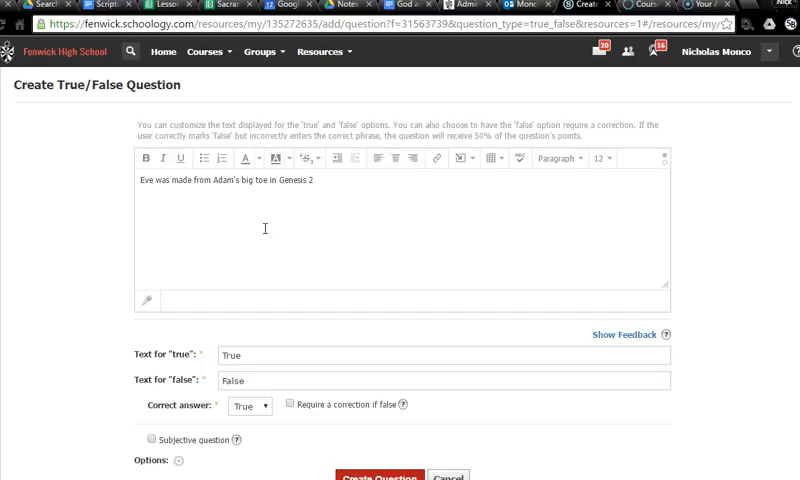
scroll("down", 3)
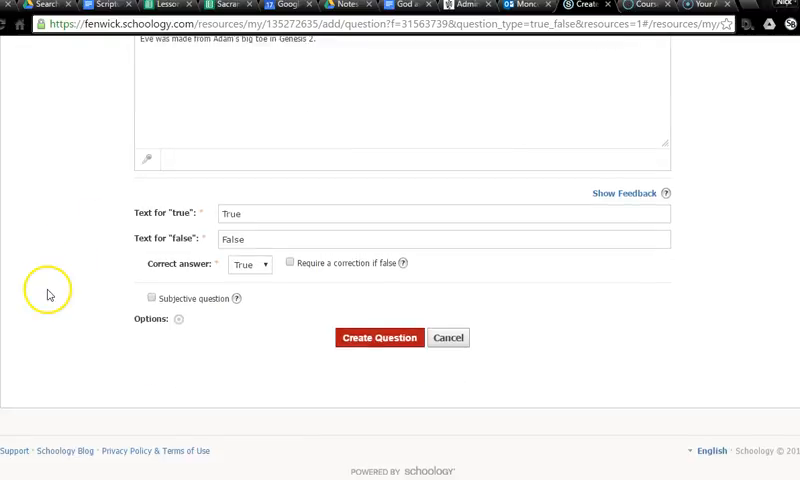
Make False the correct answer, try a 'rib' correction phrase then drop the requirement, and reveal the feedback fields
left_click(250, 264)
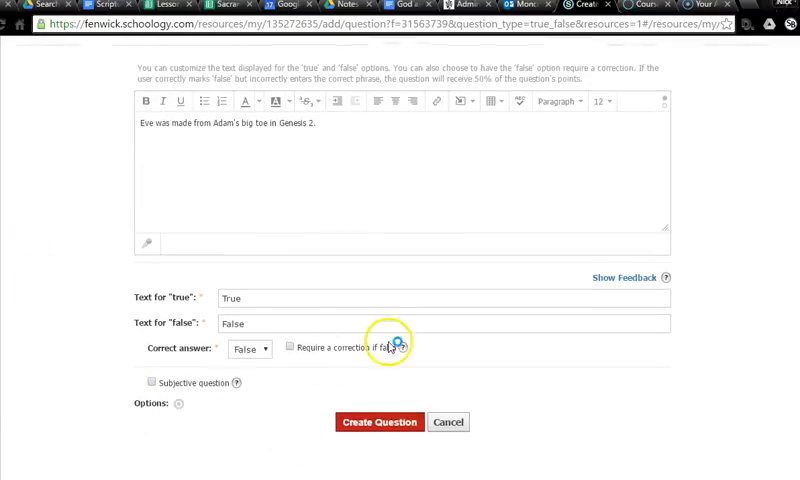
left_click(292, 348)
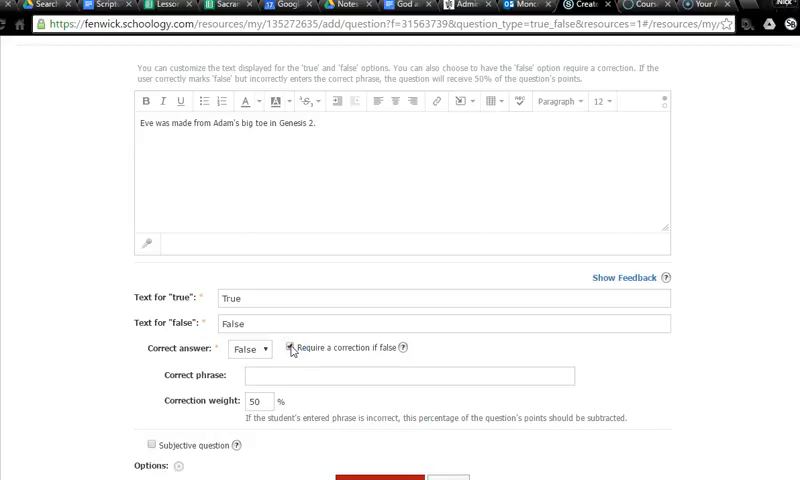
left_click(288, 348)
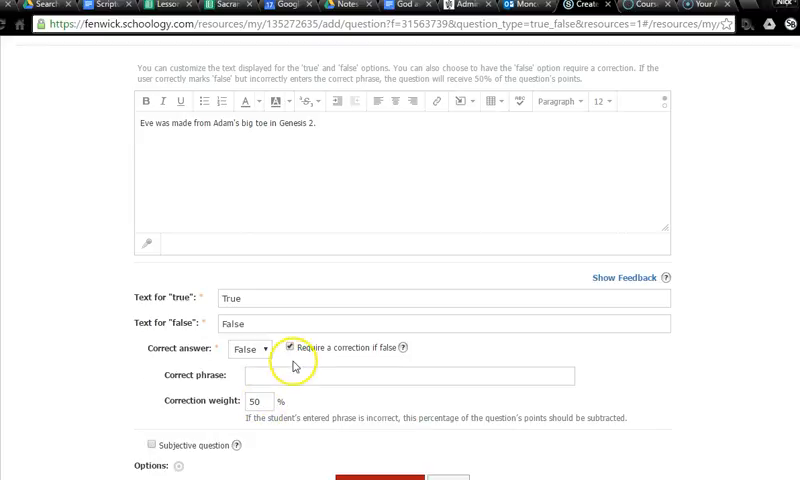
type("rib")
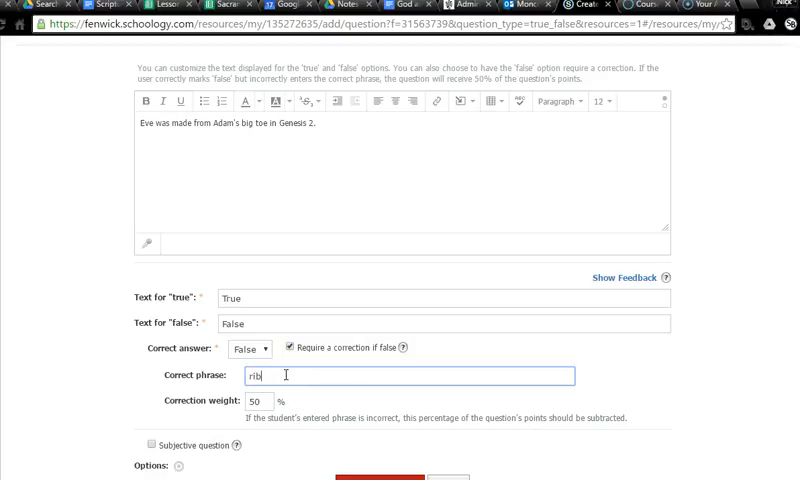
left_click(284, 348)
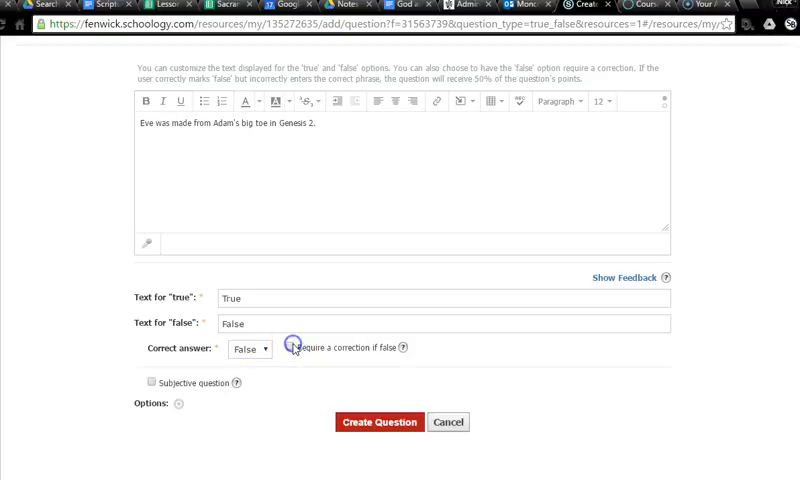
scroll("down", 3)
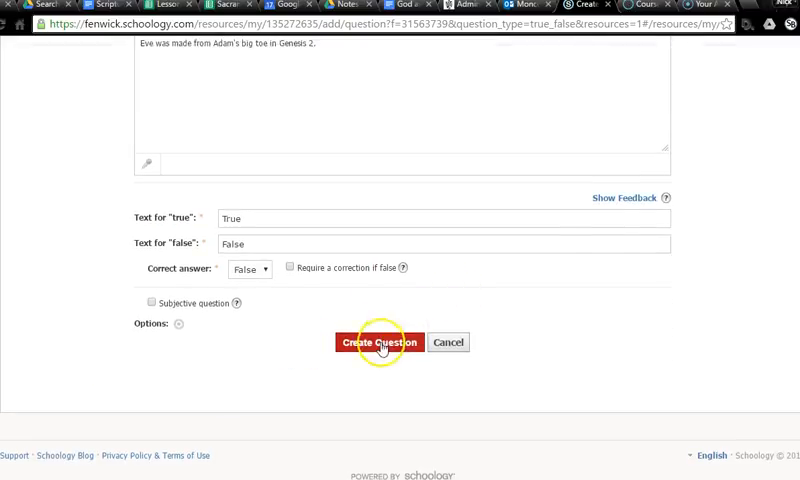
left_click(620, 196)
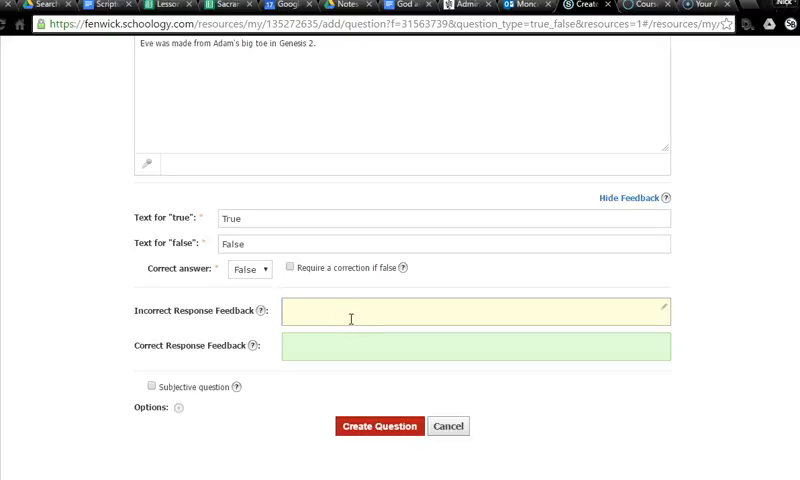
Give the incorrect-response feedback 'no, it was a rib' and create the question
type("no, it was")
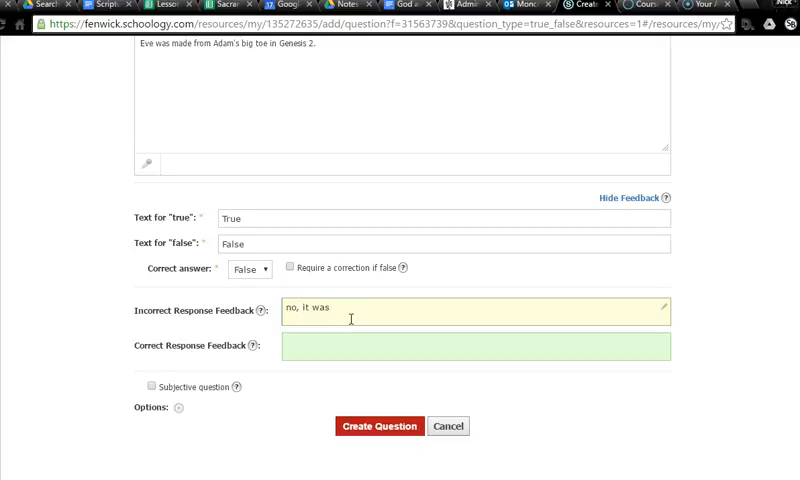
type("a rib")
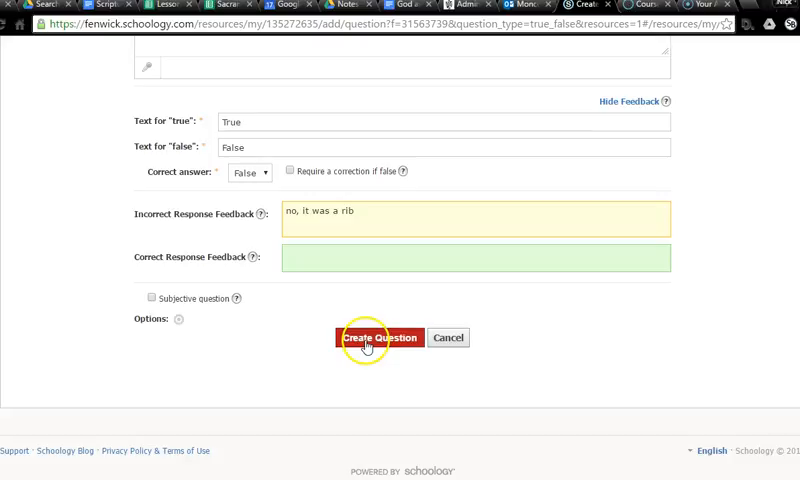
left_click(380, 336)
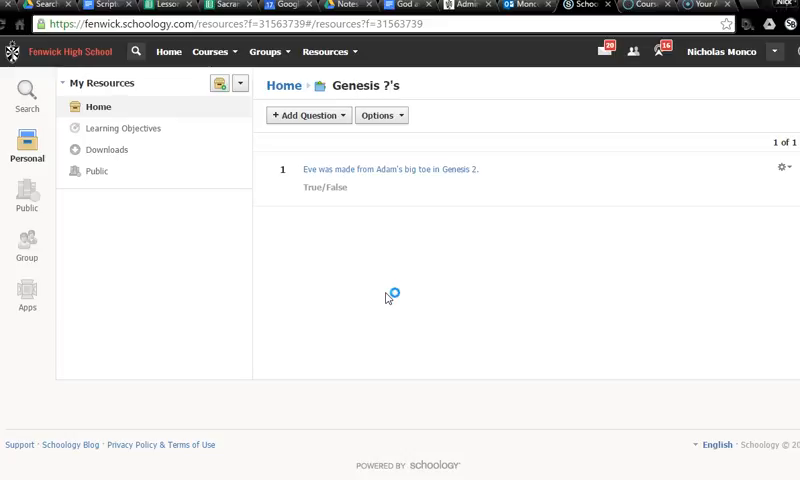
mouse_move(388, 298)
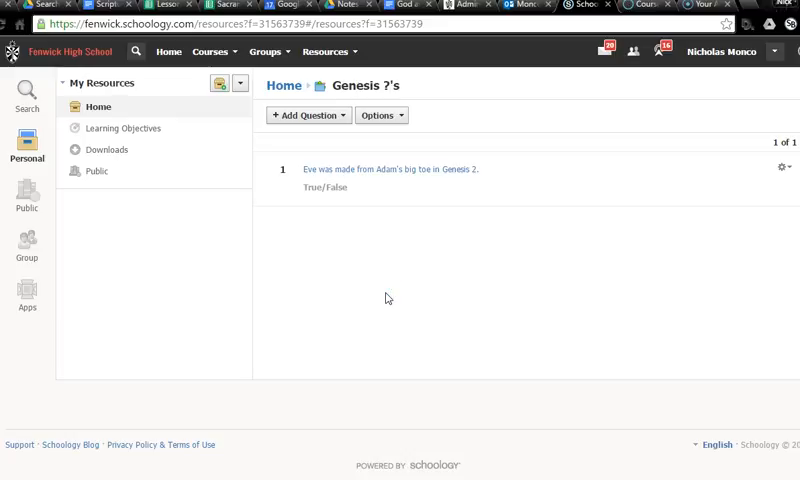
mouse_move(372, 296)
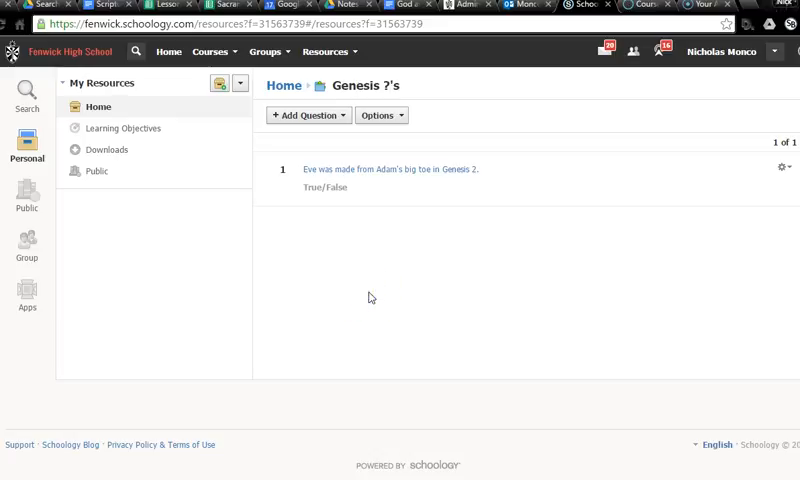